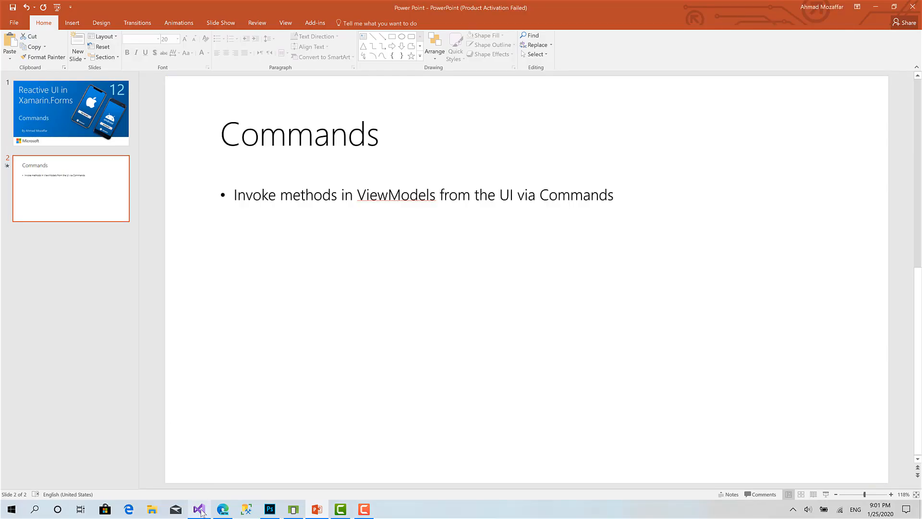
# Switch from the PowerPoint Commands slide to the ReactiveUIDemo solution in Visual Studio.
pyautogui.click(199, 509)
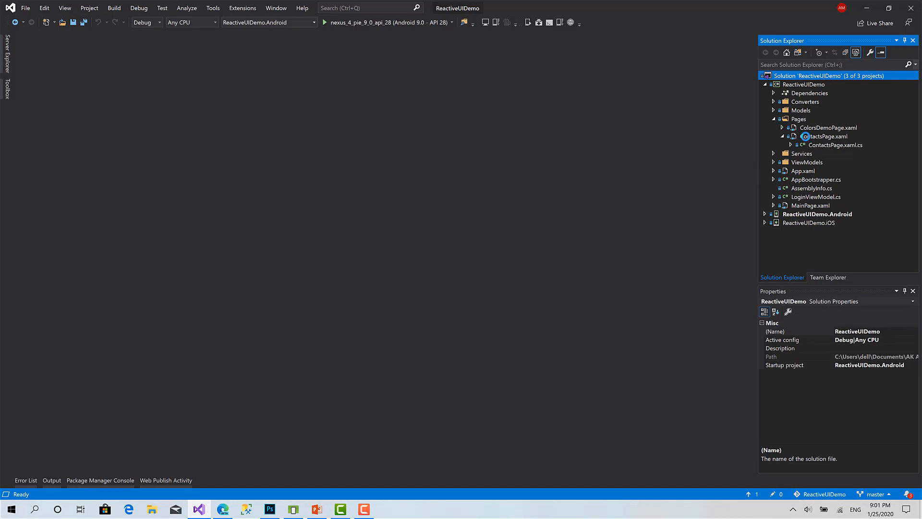
# Add a Button below the Label in ContactsPage.xaml: Text Clear, Margin 2, red background, white text.
pyautogui.doubleClick(825, 136)
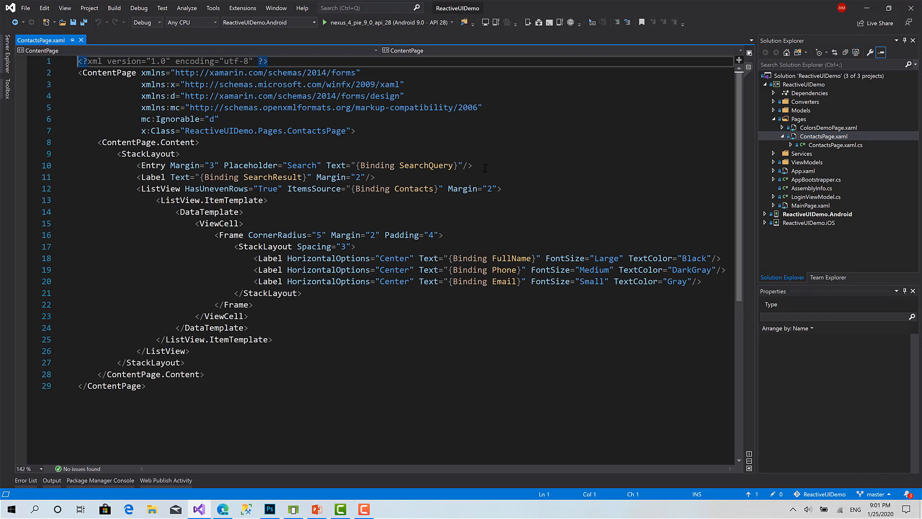
pyautogui.click(181, 154)
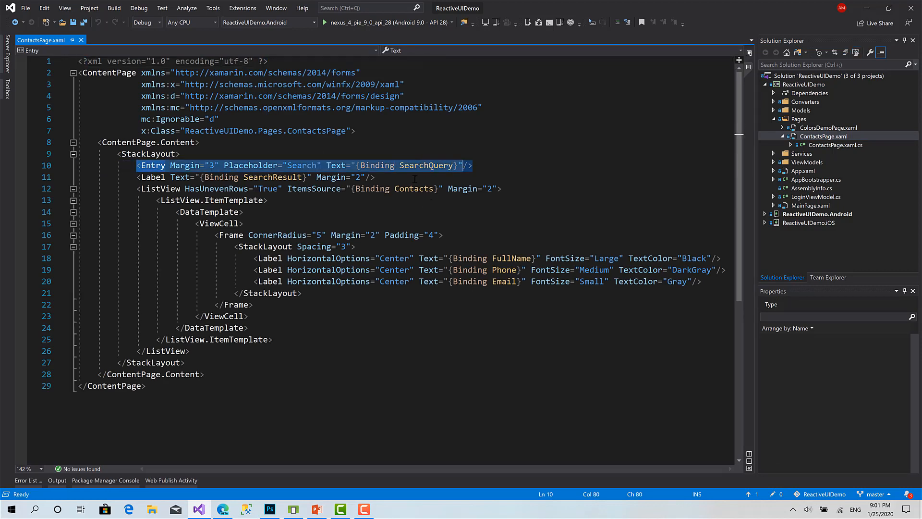
pyautogui.click(236, 177)
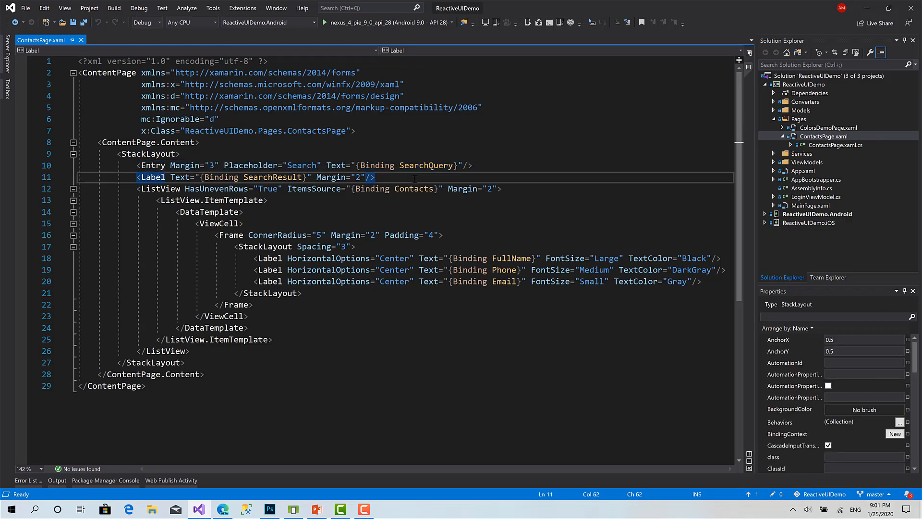
pyautogui.write('Button Text="C')
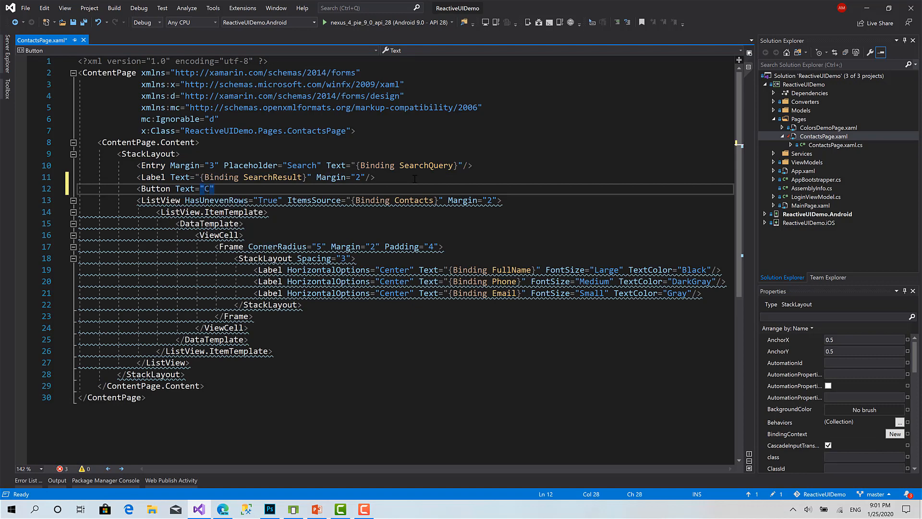
pyautogui.write('lear" margin="2"')
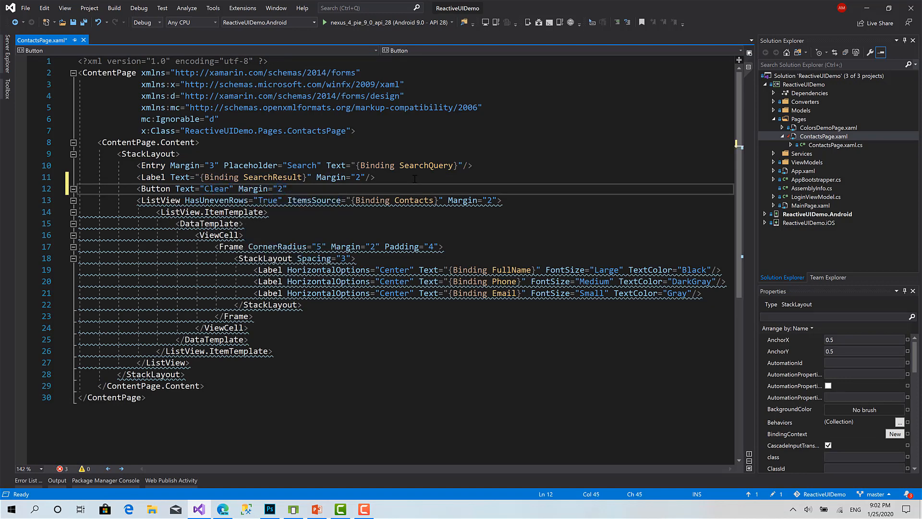
pyautogui.write('ba')
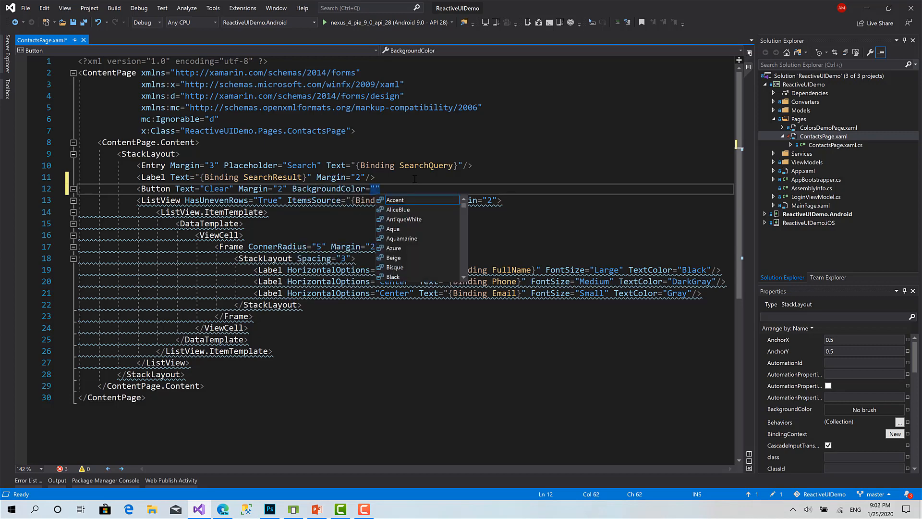
pyautogui.write('Red')
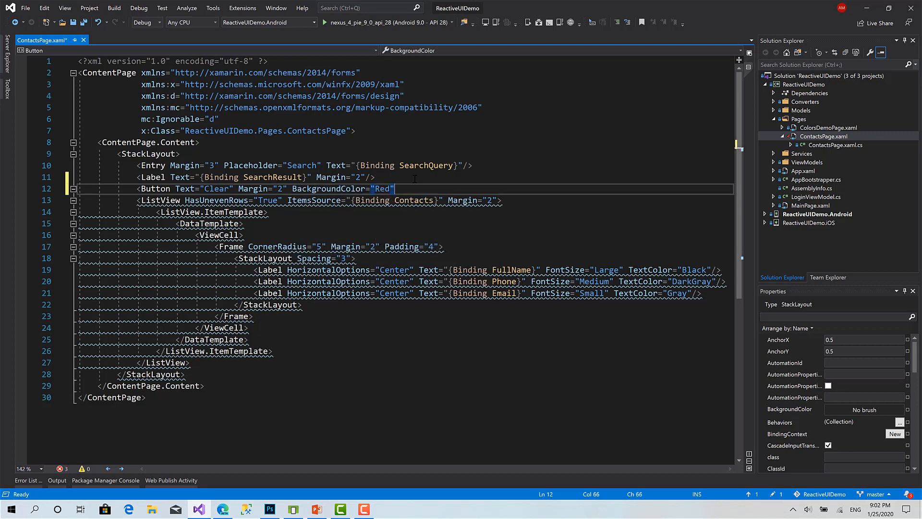
pyautogui.write('te"/>')
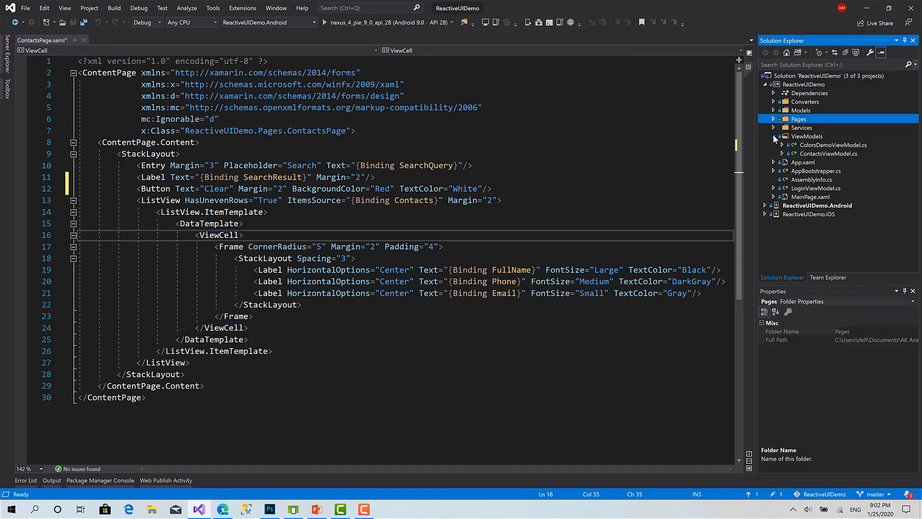
# In ContactsViewModel.cs, fold the Properties region and add a #region Methods / #endregion block.
pyautogui.click(830, 154)
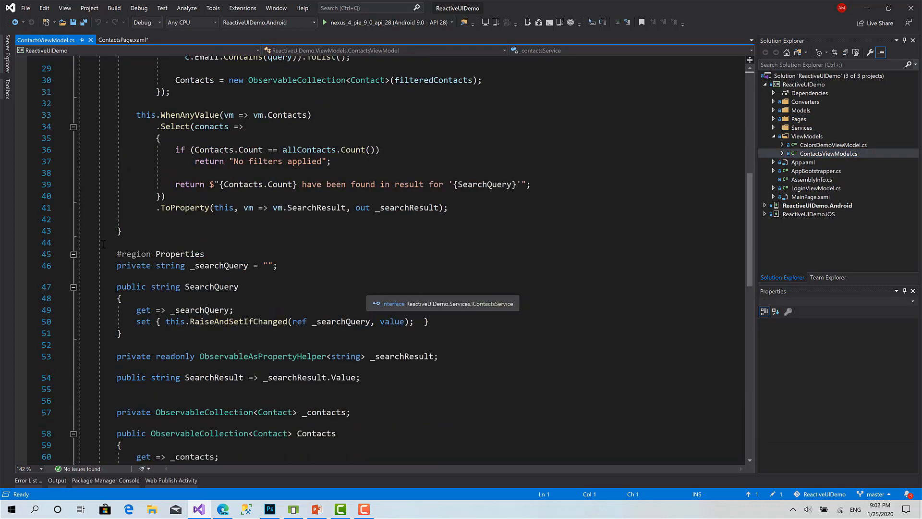
pyautogui.click(73, 254)
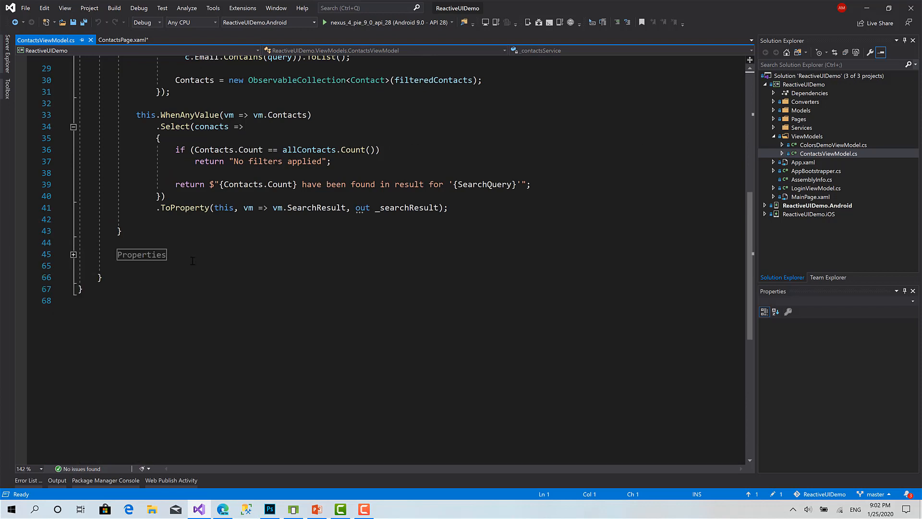
pyautogui.write('#')
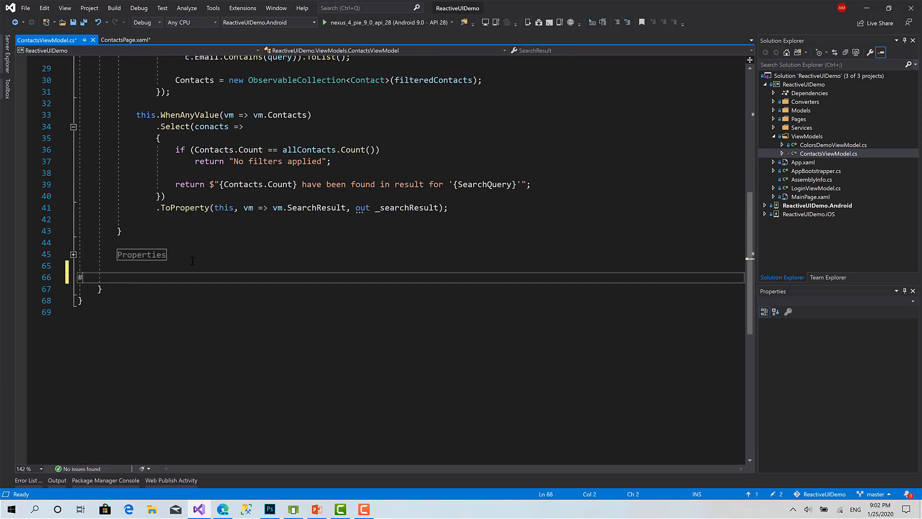
pyautogui.write('region')
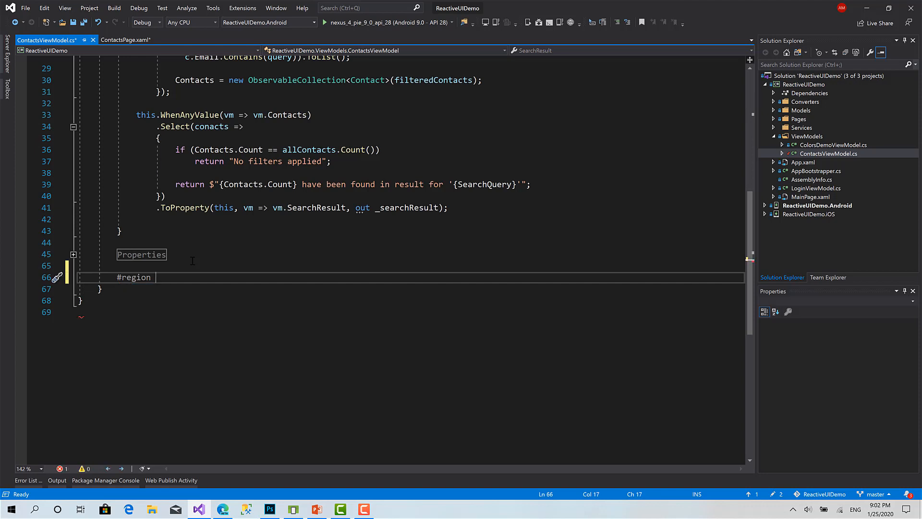
pyautogui.write('Methods')
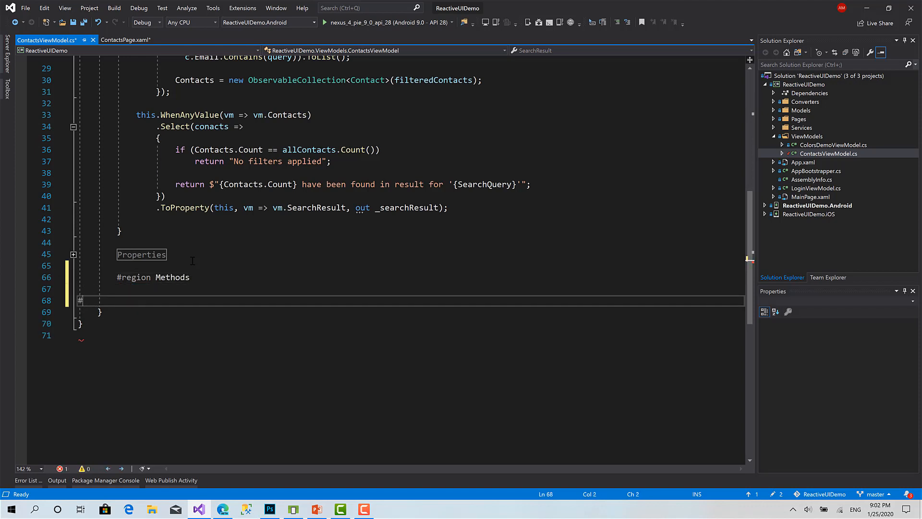
pyautogui.write('endregion')
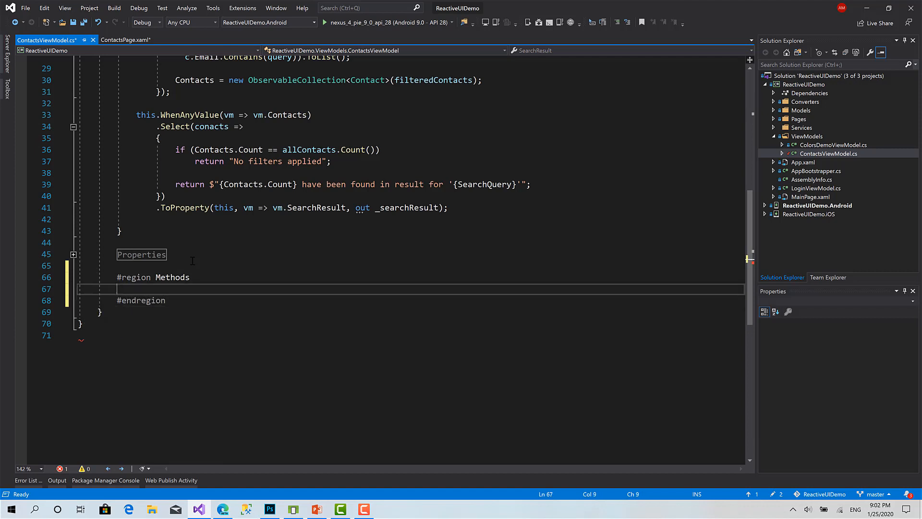
# Declare an empty private void ClearSearch() method inside the Methods region.
pyautogui.write('private')
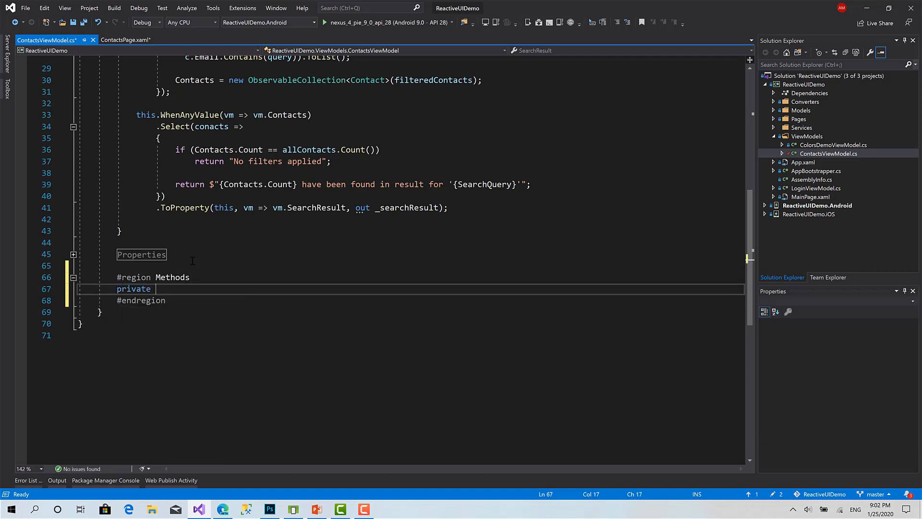
pyautogui.write('void')
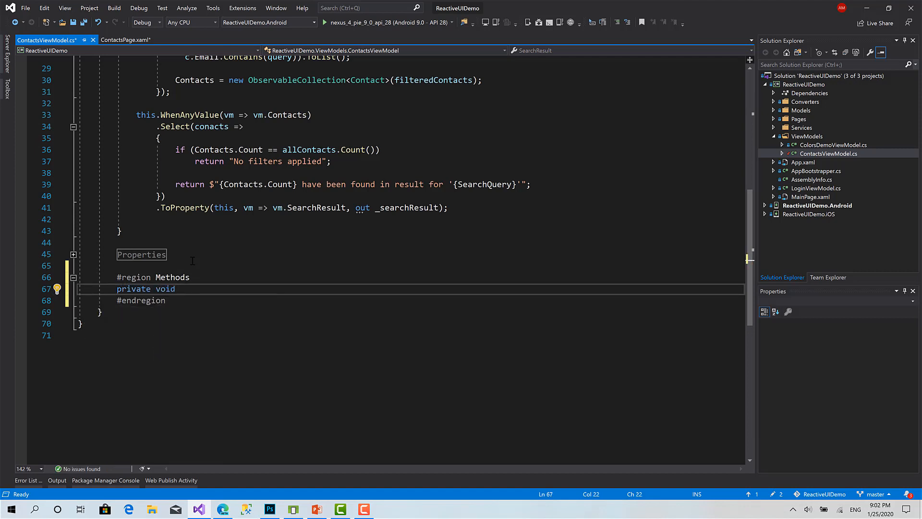
pyautogui.write('Clear')
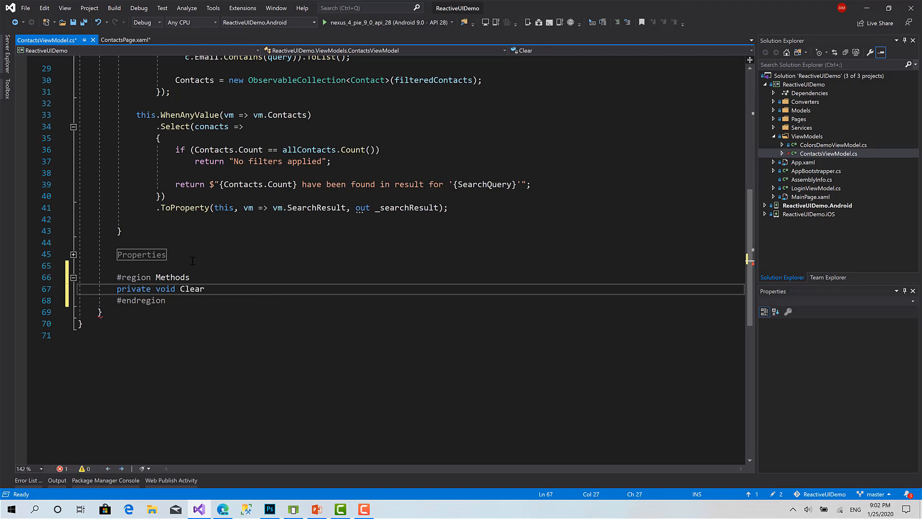
pyautogui.write('Search()')
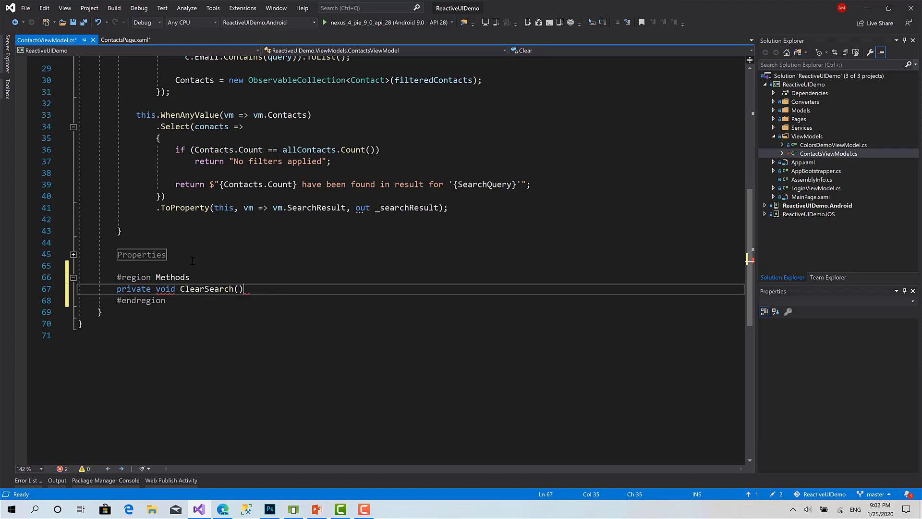
pyautogui.press('enter')
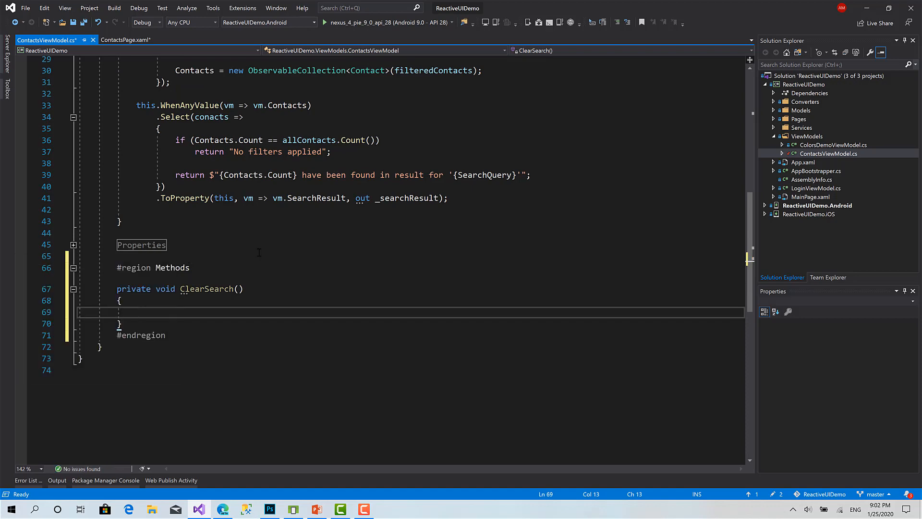
pyautogui.scroll(3)
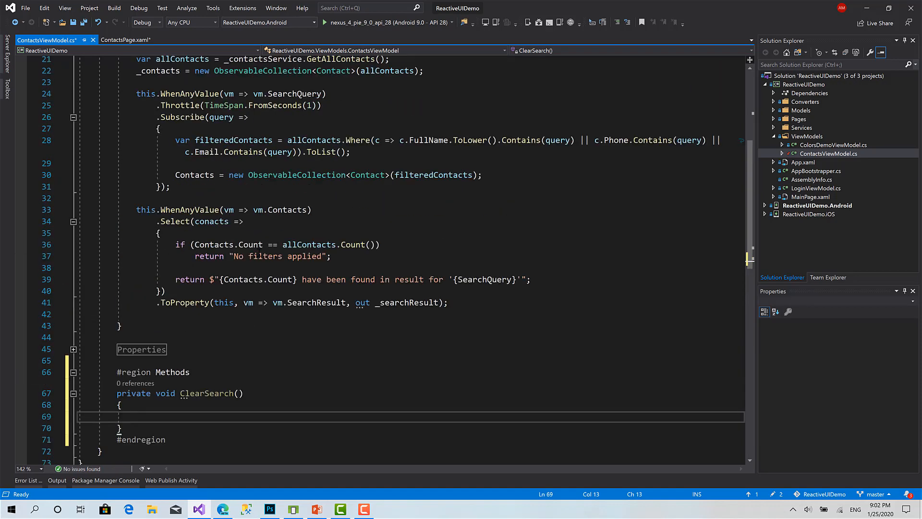
pyautogui.scroll(3)
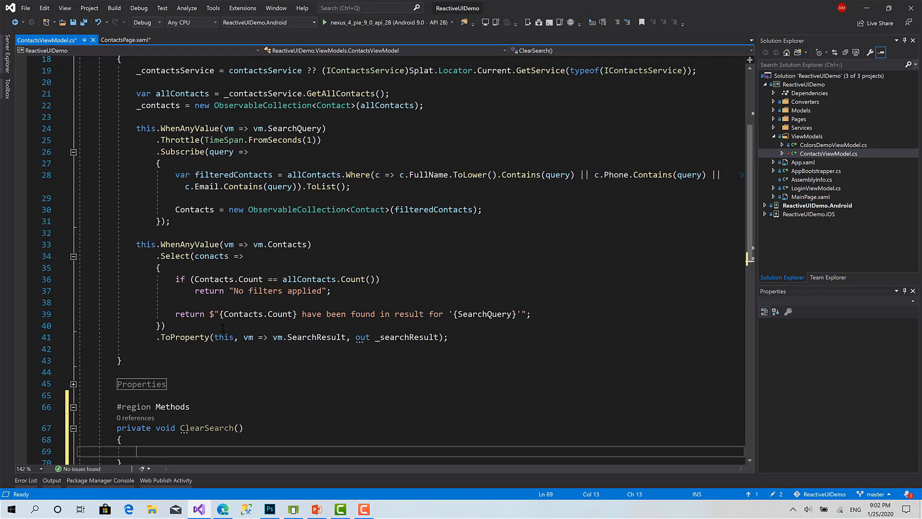
pyautogui.click(125, 40)
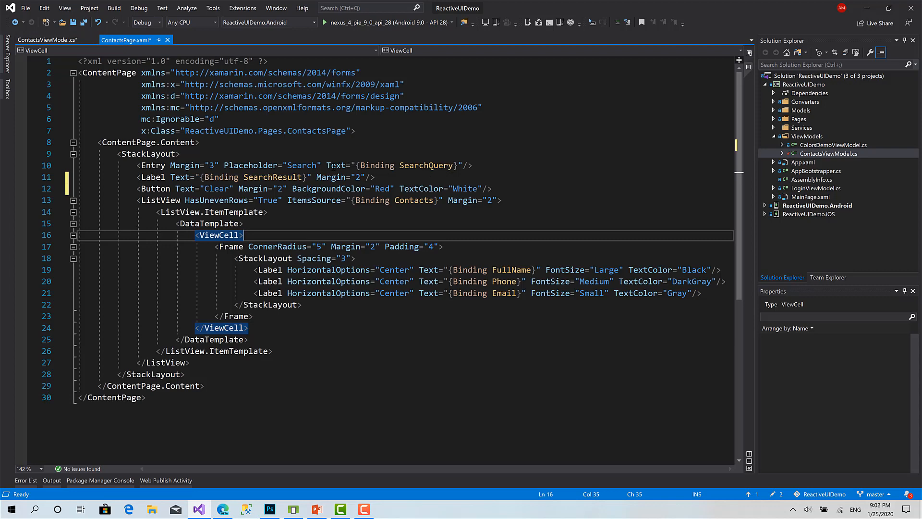
pyautogui.click(336, 165)
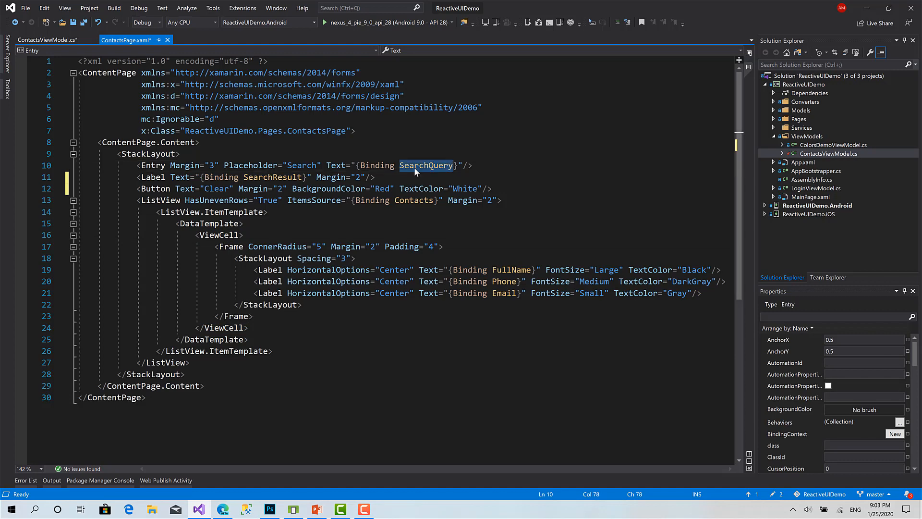
pyautogui.click(47, 40)
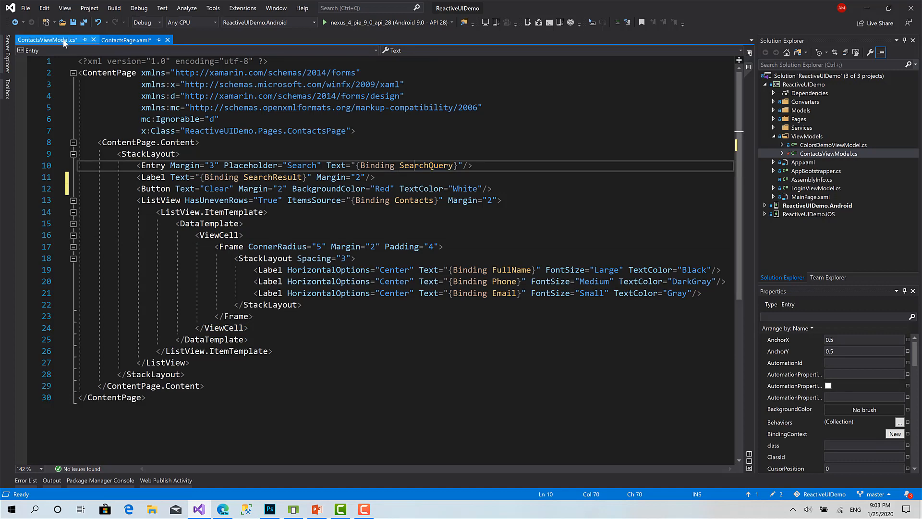
pyautogui.click(48, 40)
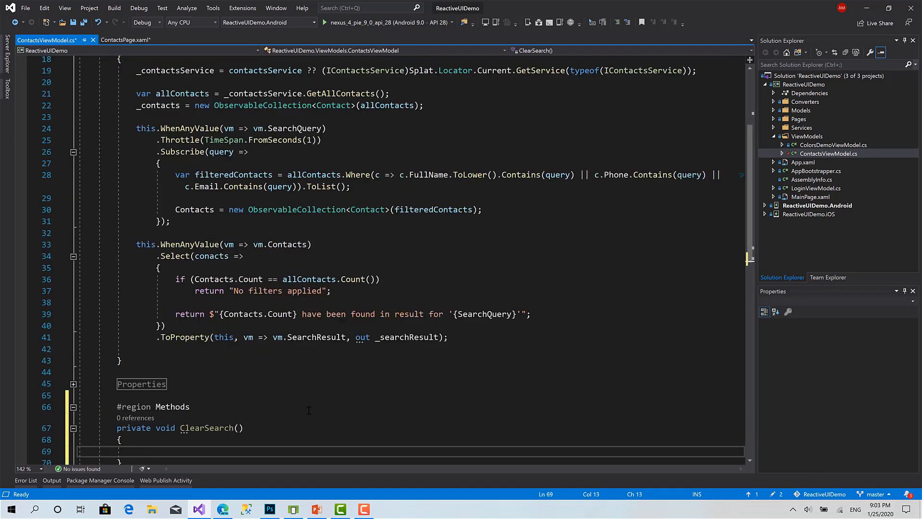
pyautogui.scroll(-3)
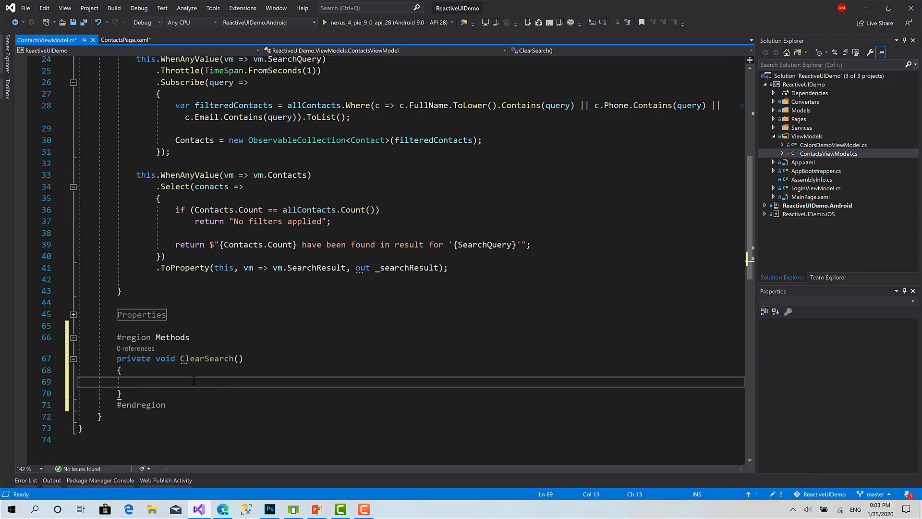
pyautogui.scroll(3)
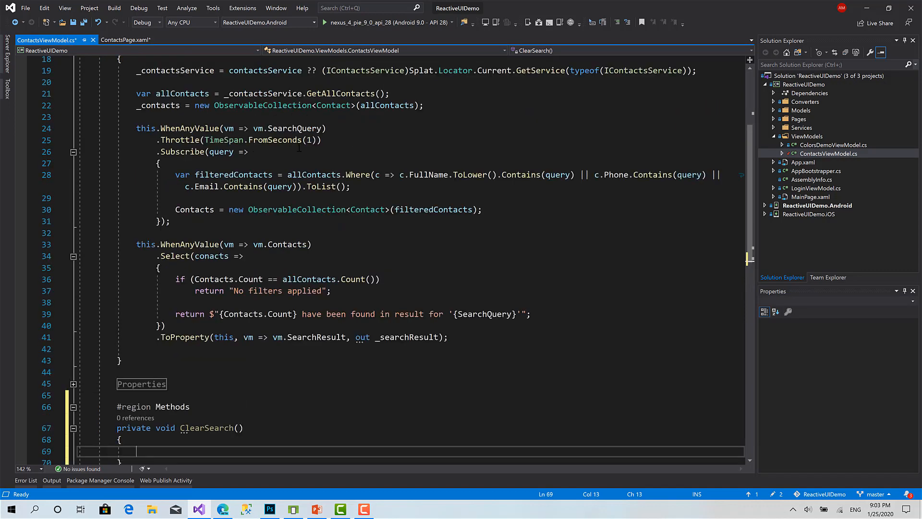
pyautogui.doubleClick(294, 128)
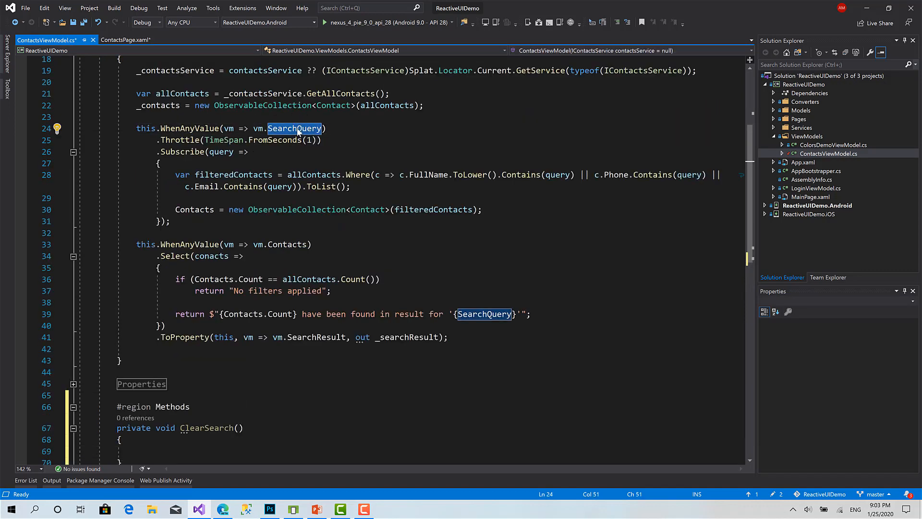
pyautogui.click(265, 128)
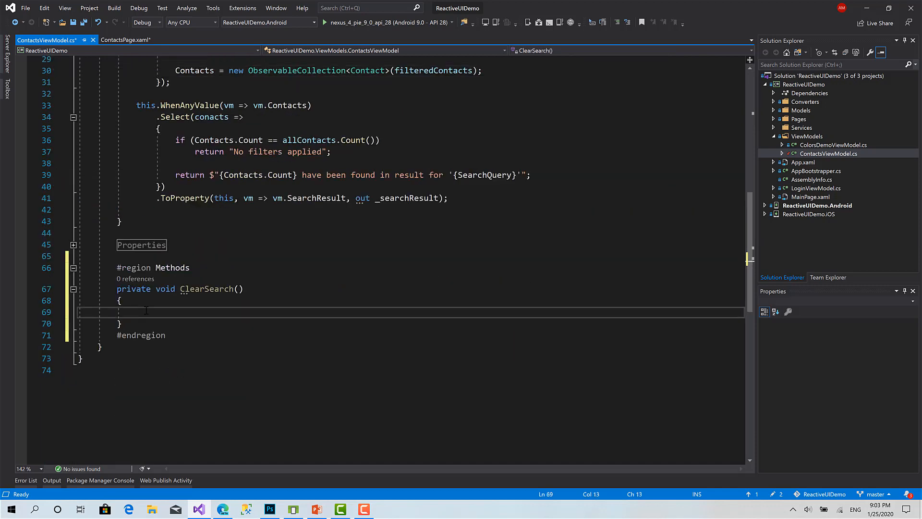
# Write SearchQuery = string.Empty; inside ClearSearch and fold the Methods region.
pyautogui.write('s')
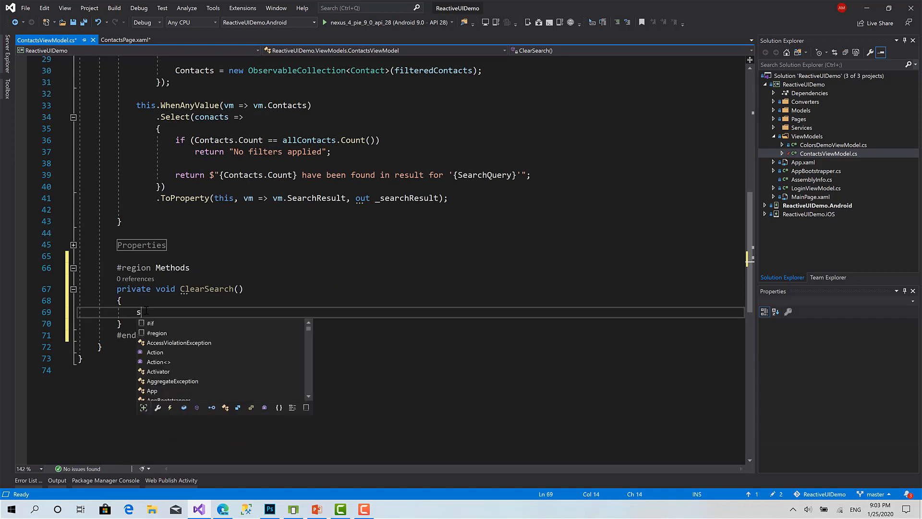
pyautogui.write('earchQuery =')
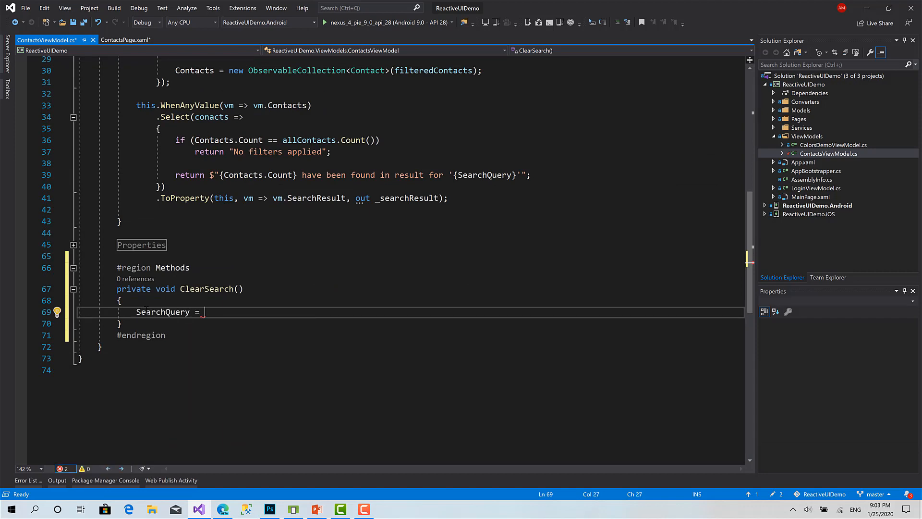
pyautogui.write('string.')
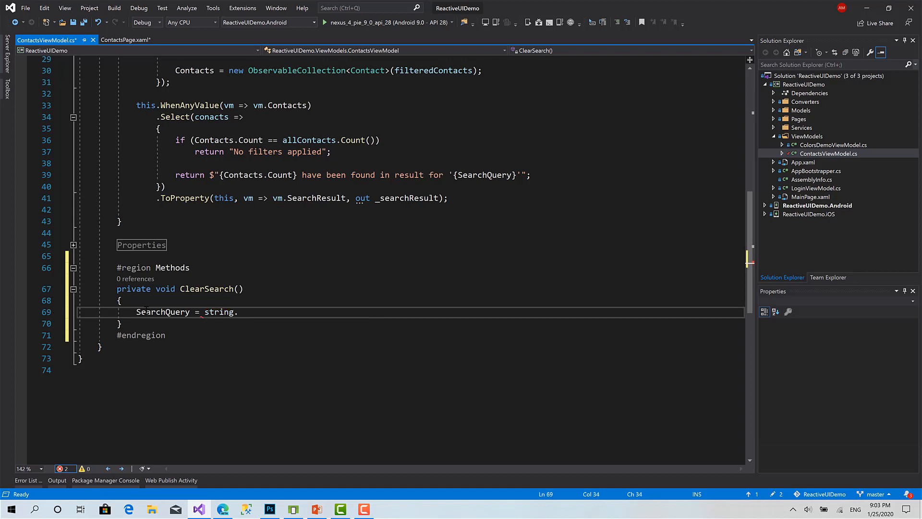
pyautogui.write('Empty;')
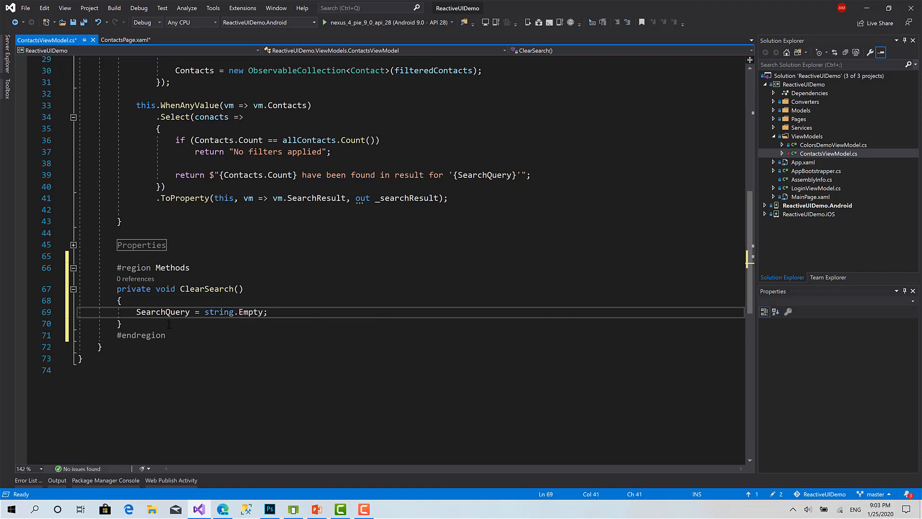
pyautogui.click(73, 268)
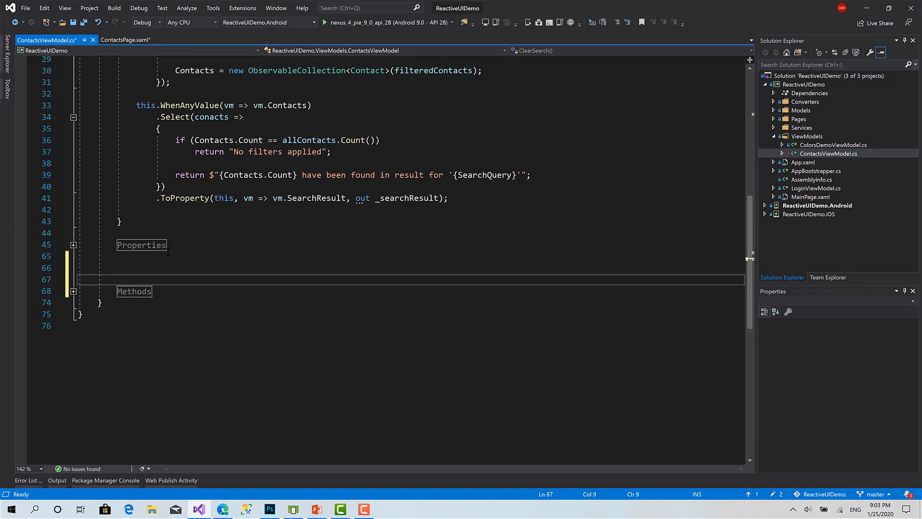
# Add a Commands region with a public ICommand ClearCommand { get; } property.
pyautogui.write('#region Commands')
pyautogui.write('p')
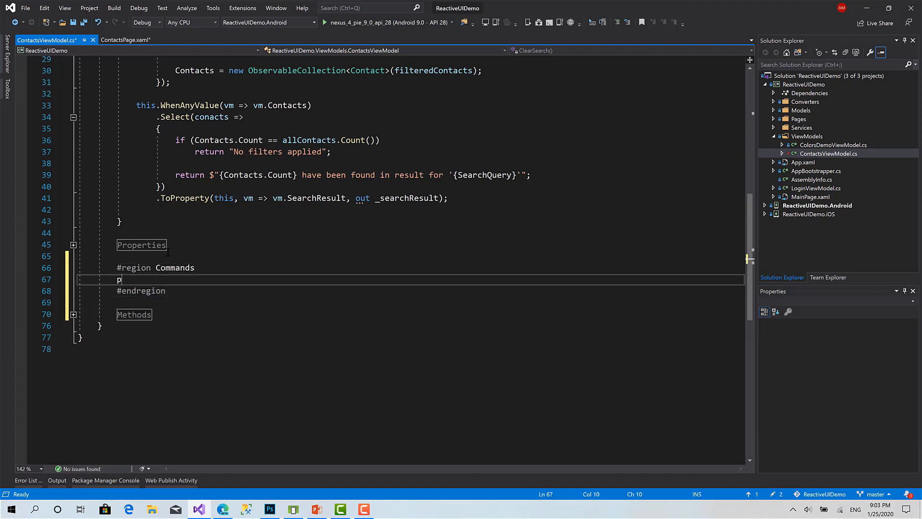
pyautogui.write('ublic ICommand')
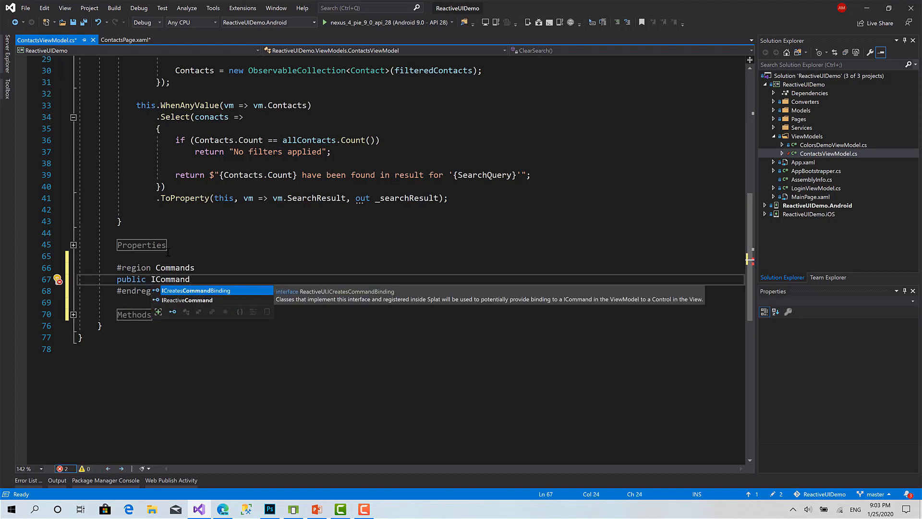
pyautogui.click(58, 278)
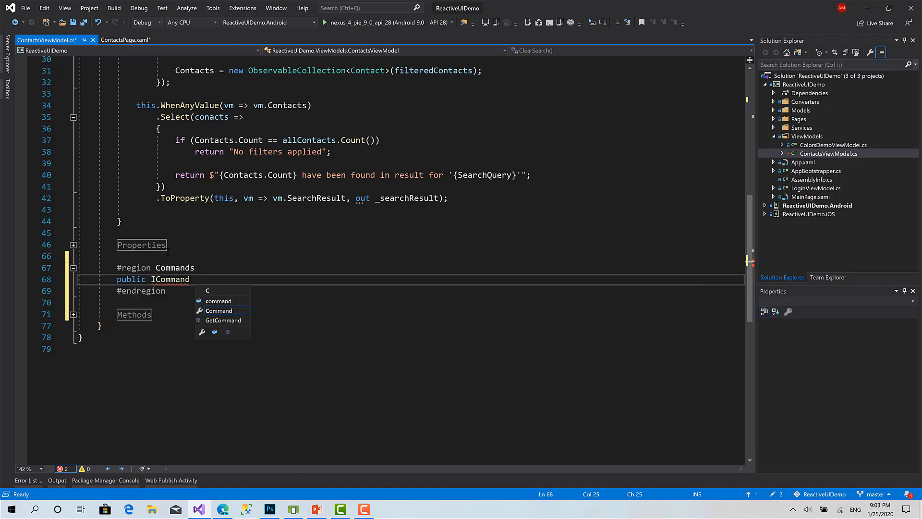
pyautogui.write('ClearCommand')
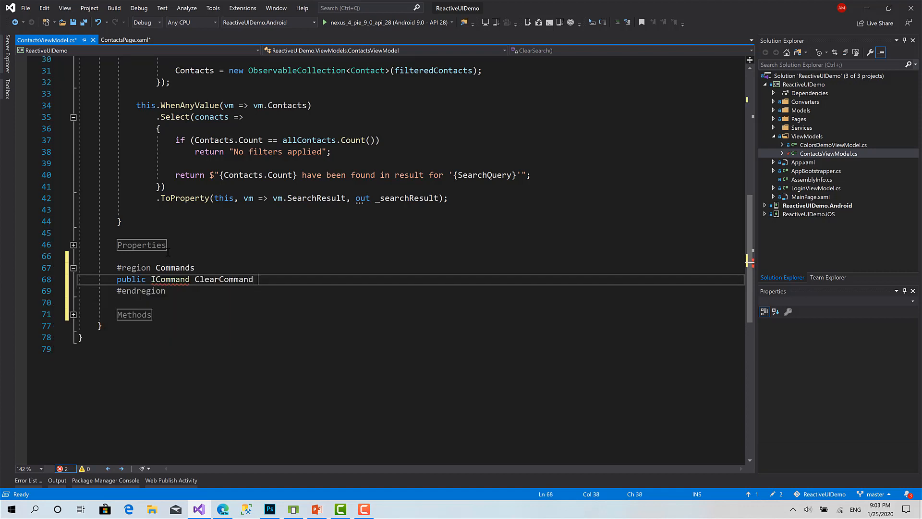
pyautogui.write('{ get; }')
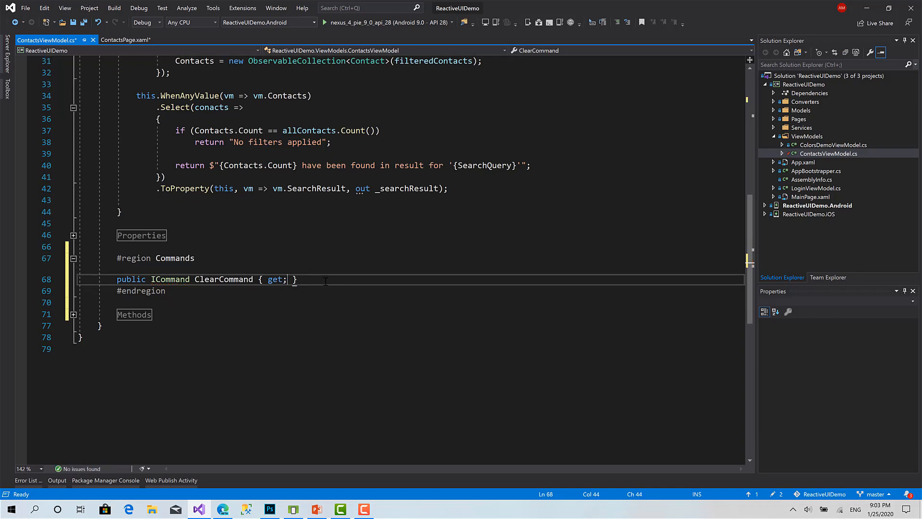
pyautogui.scroll(3)
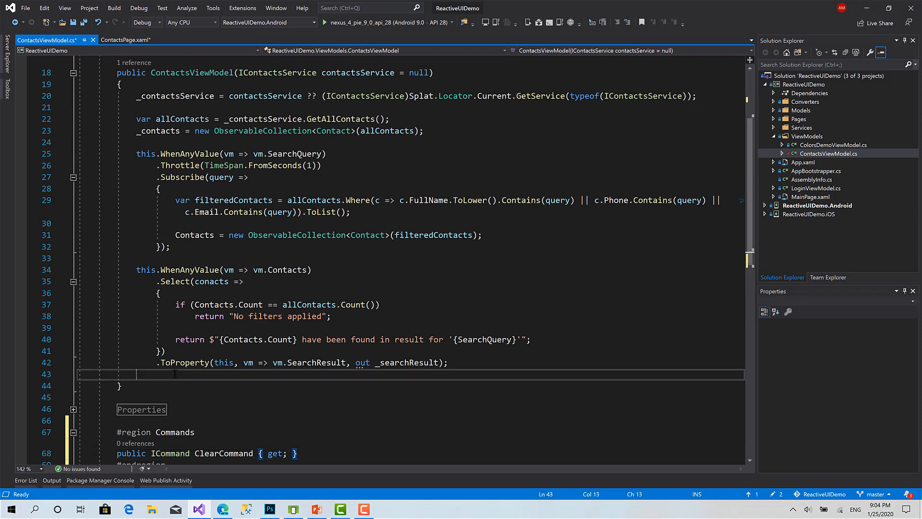
# Assign ClearCommand = ReactiveCommand.Create(ClearSearch); at the end of the constructor.
pyautogui.write('ClearCommand =')
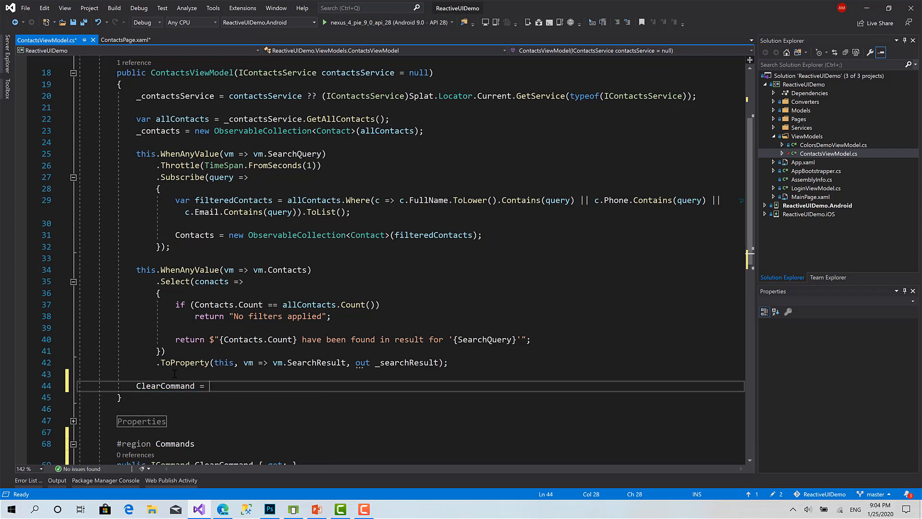
pyautogui.write('ReacrtiveCommand.Create')
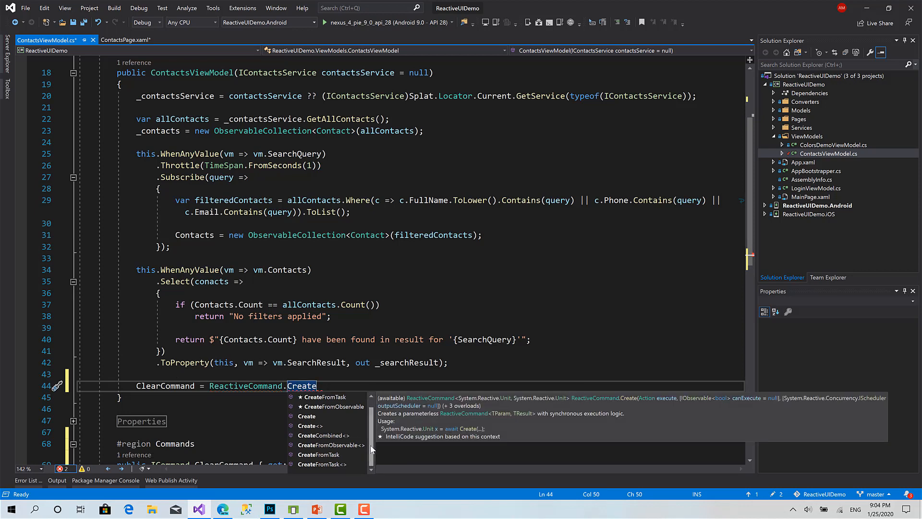
pyautogui.moveTo(373, 430)
pyautogui.write('()')
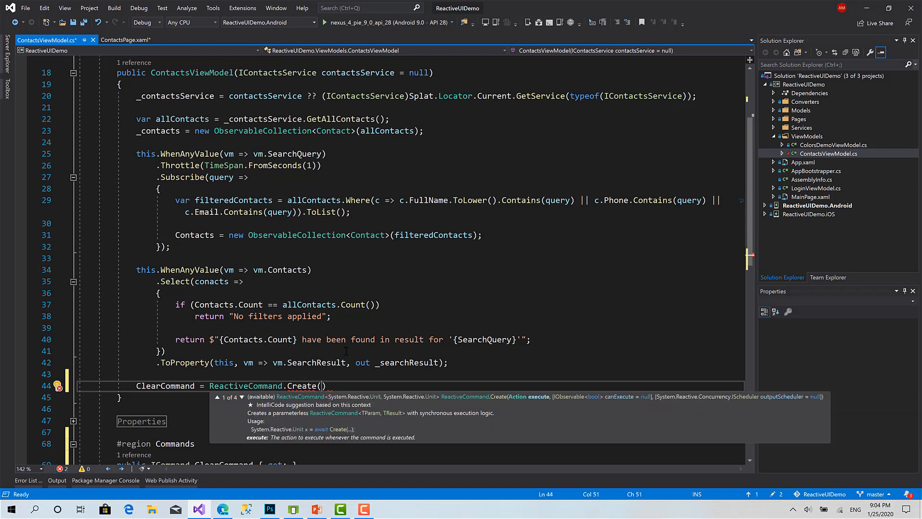
pyautogui.scroll(-3)
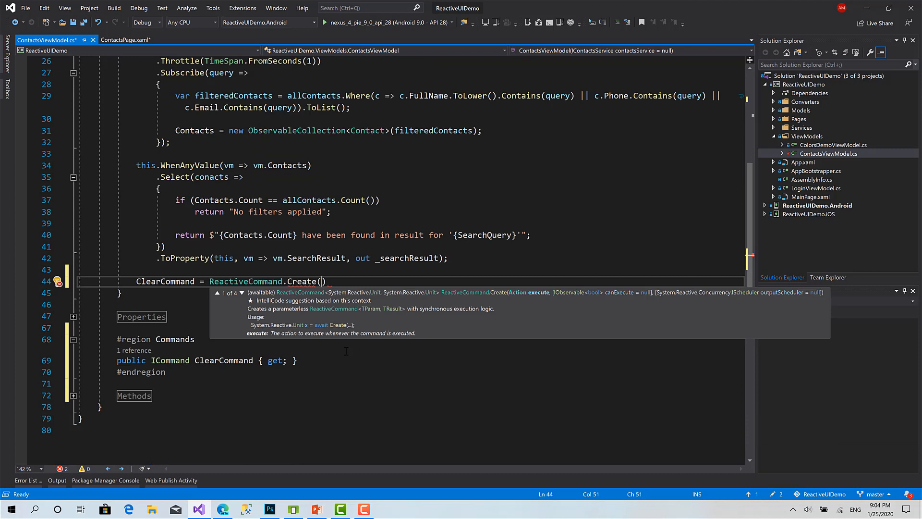
pyautogui.write('ClearSearch')
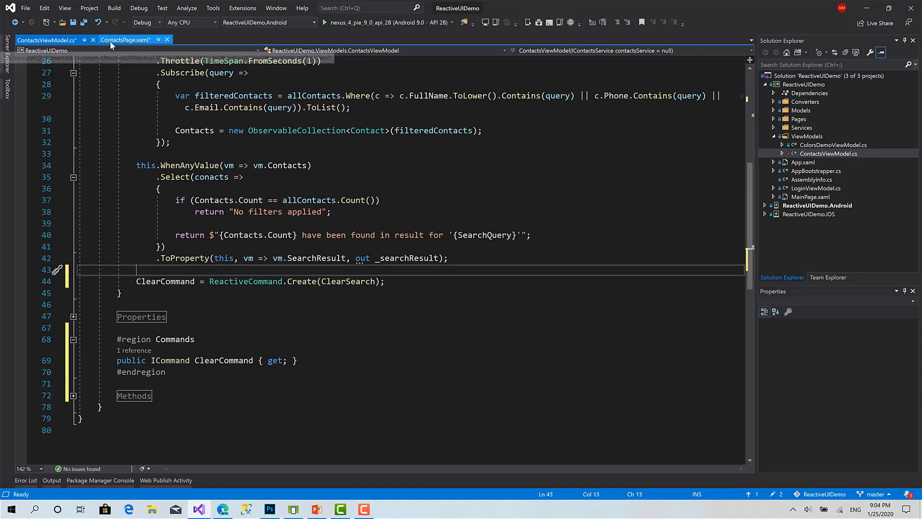
# Add Command="{Binding ClearCommand}" to the Clear Button in ContactsPage.xaml.
pyautogui.click(126, 40)
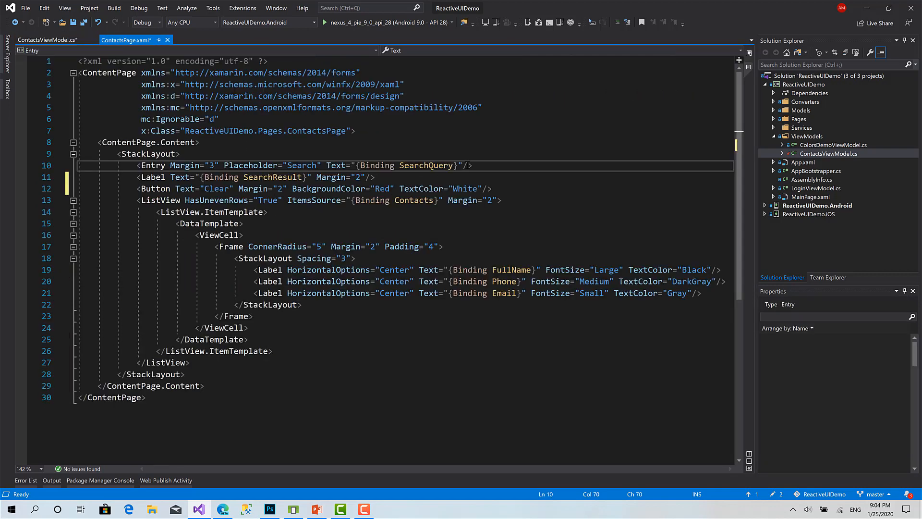
pyautogui.click(482, 188)
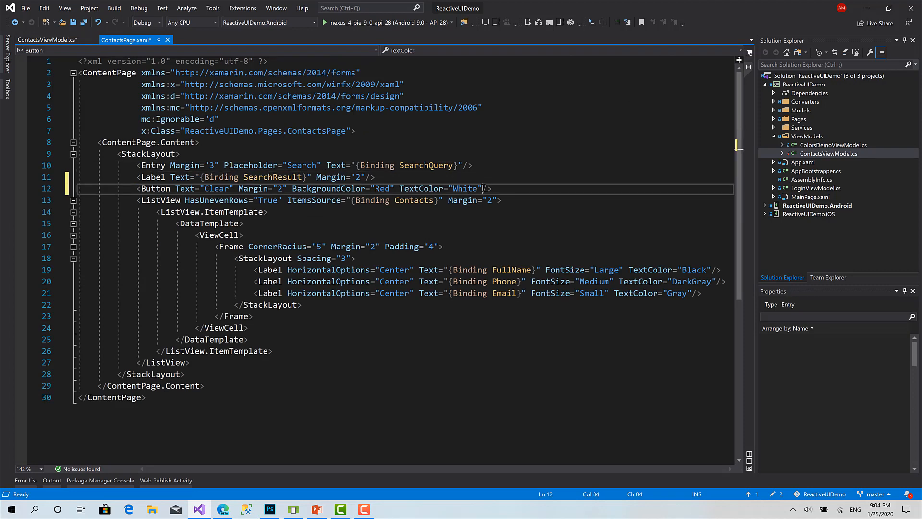
pyautogui.write('Command="{Binding')
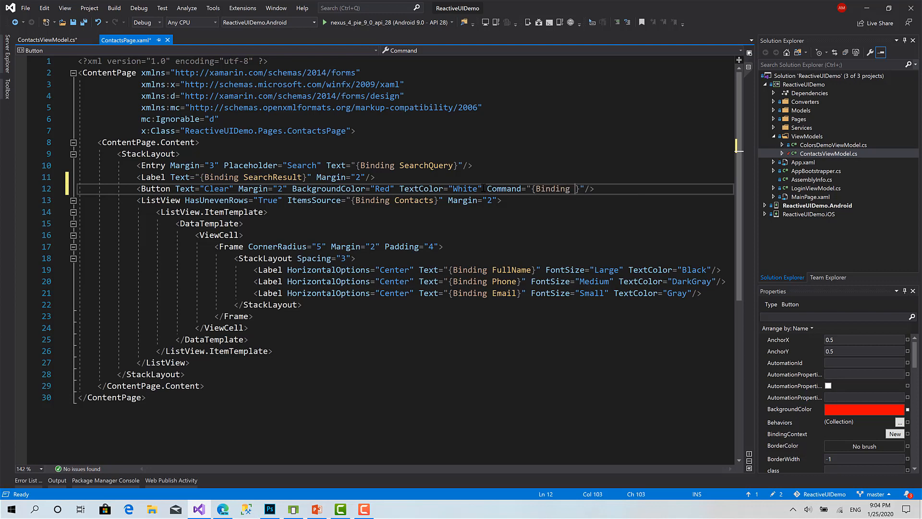
pyautogui.write('ClearCommand')
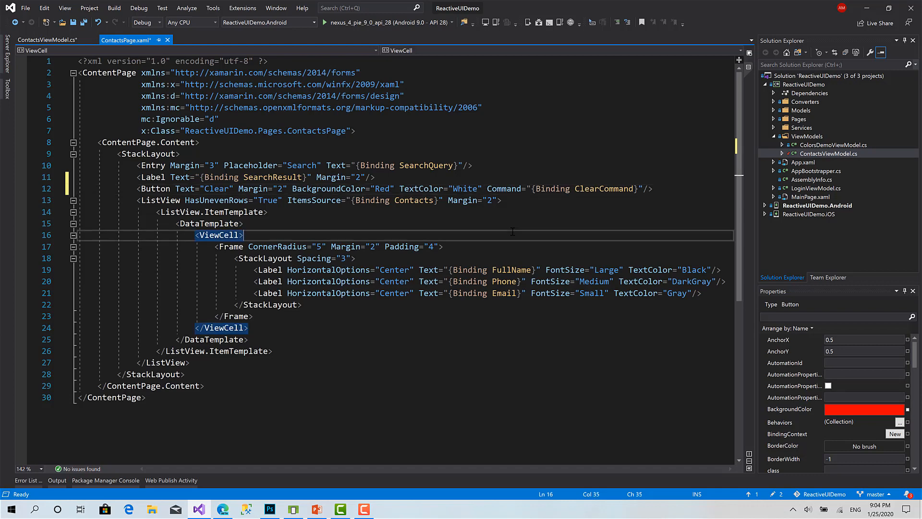
pyautogui.click(209, 223)
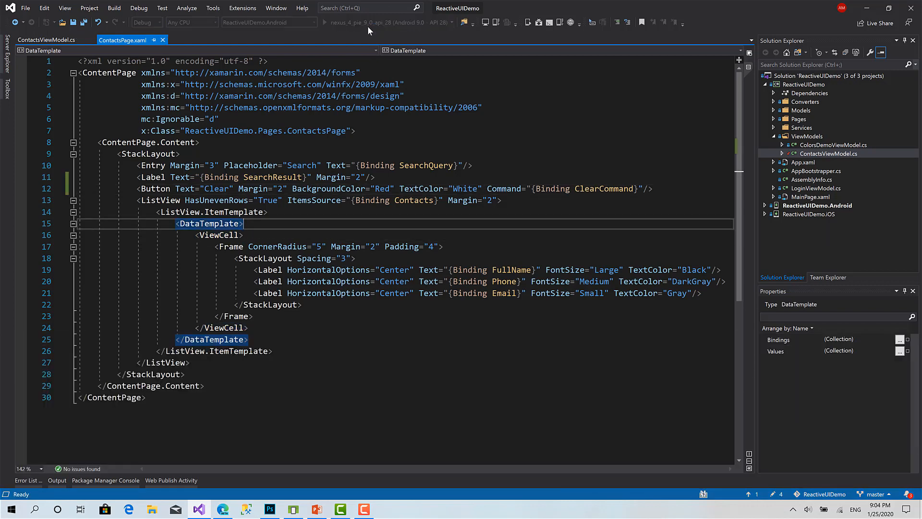
# Run the app on the Android emulator and tap Clear after searching 'ah' and 'ahmad'.
pyautogui.click(325, 22)
pyautogui.write('ah')
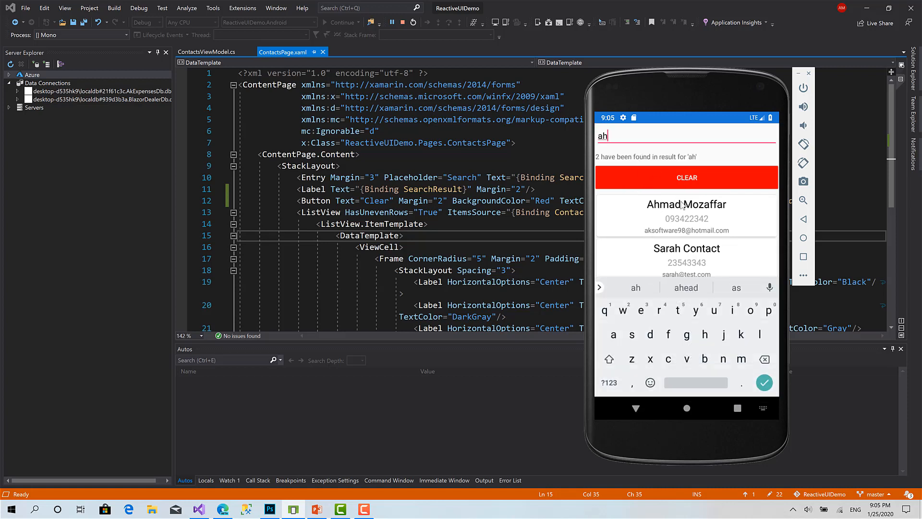
pyautogui.moveTo(624, 163)
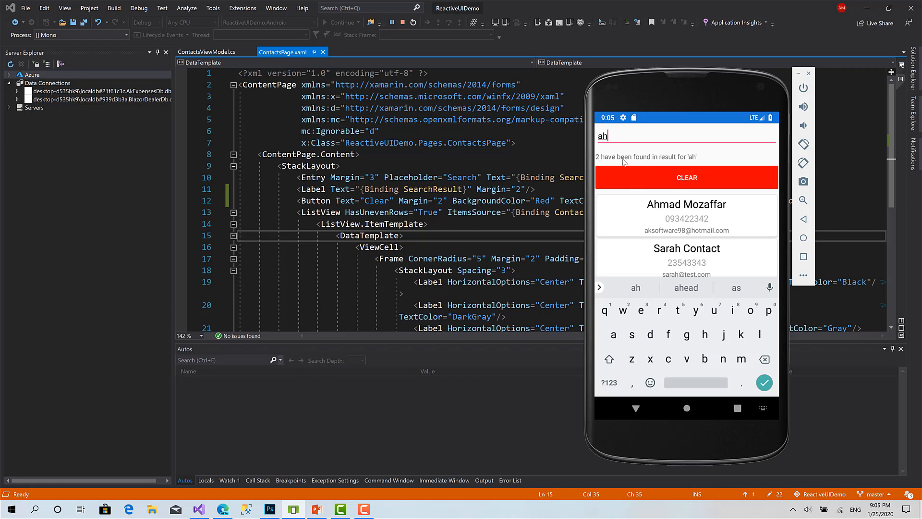
pyautogui.click(686, 178)
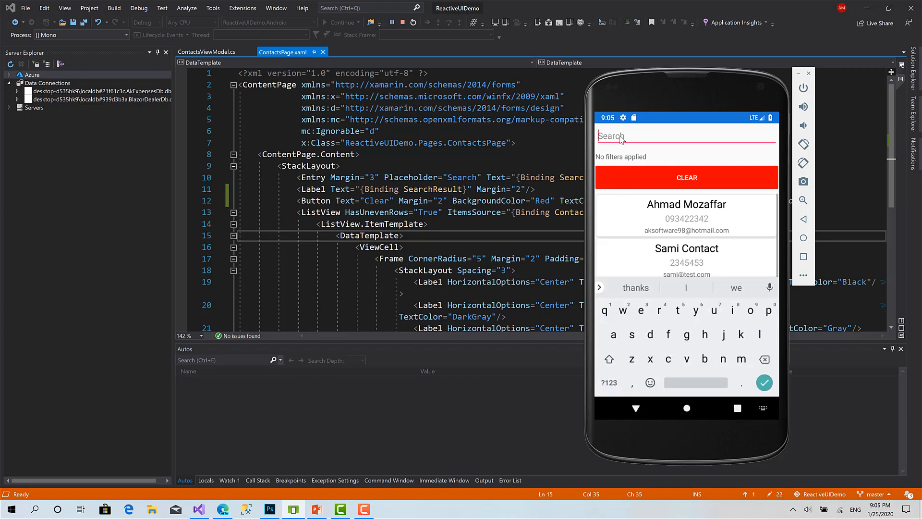
pyautogui.write('ahmad')
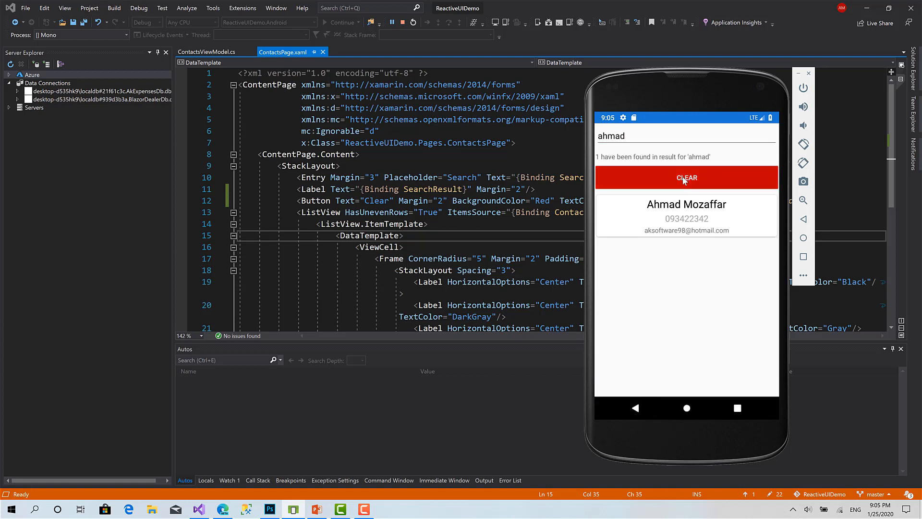
pyautogui.click(687, 178)
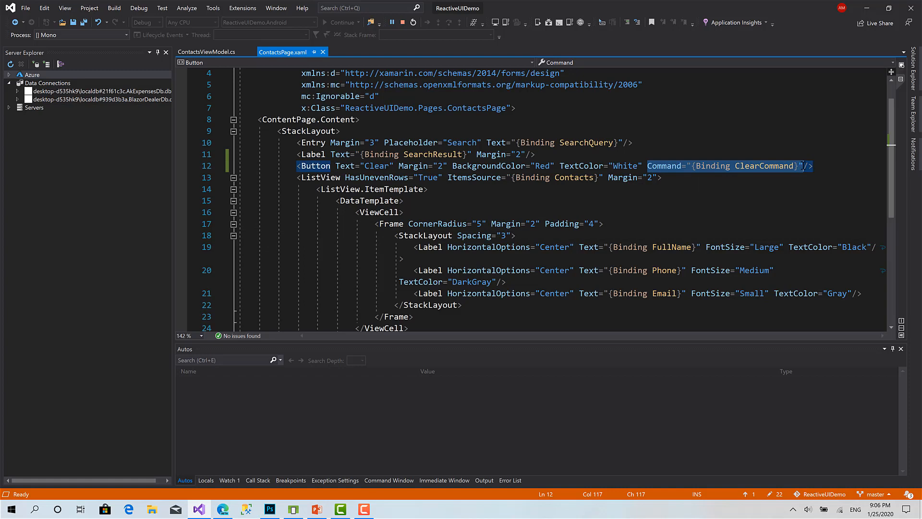
pyautogui.moveTo(561, 90)
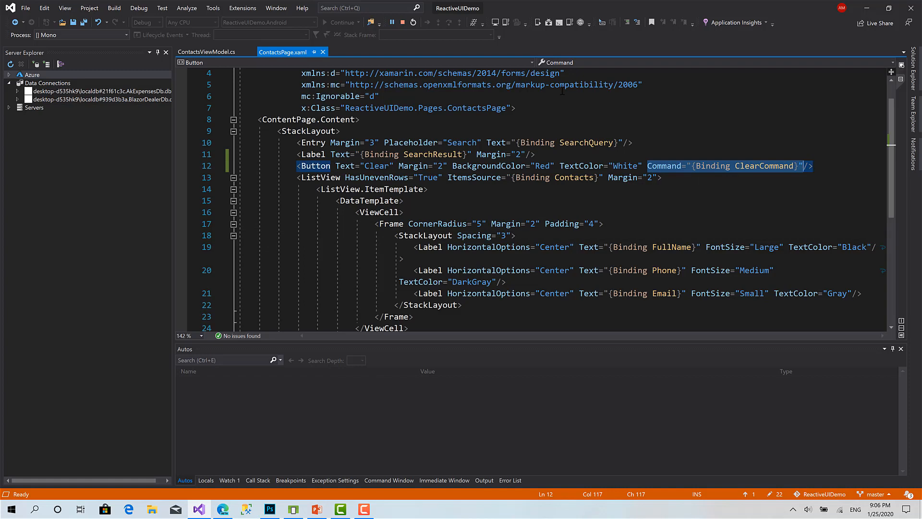
pyautogui.moveTo(404, 31)
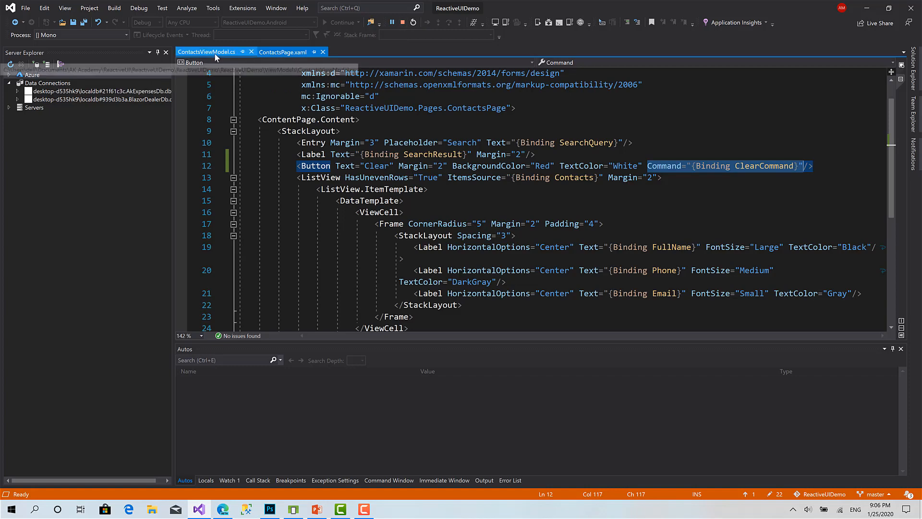
# Return to ContactsViewModel.cs and scroll up to the constructor creating ClearCommand.
pyautogui.click(206, 52)
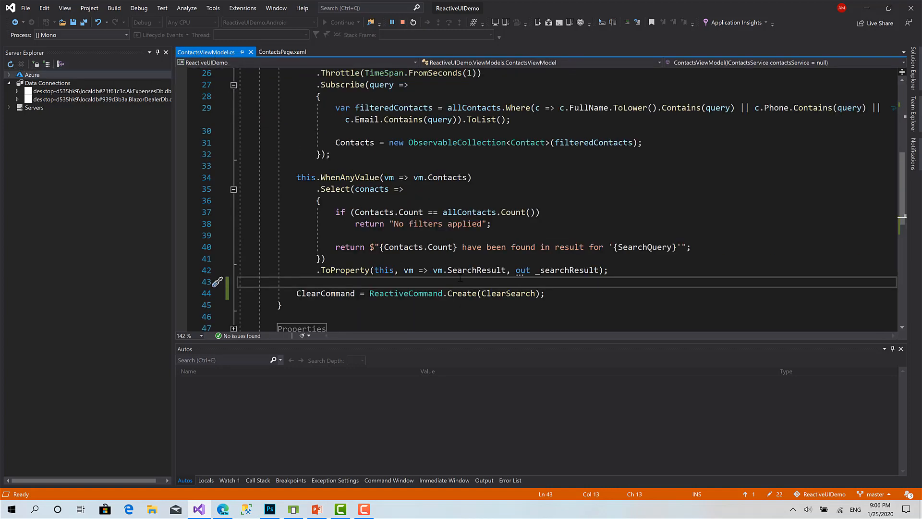
pyautogui.moveTo(406, 293)
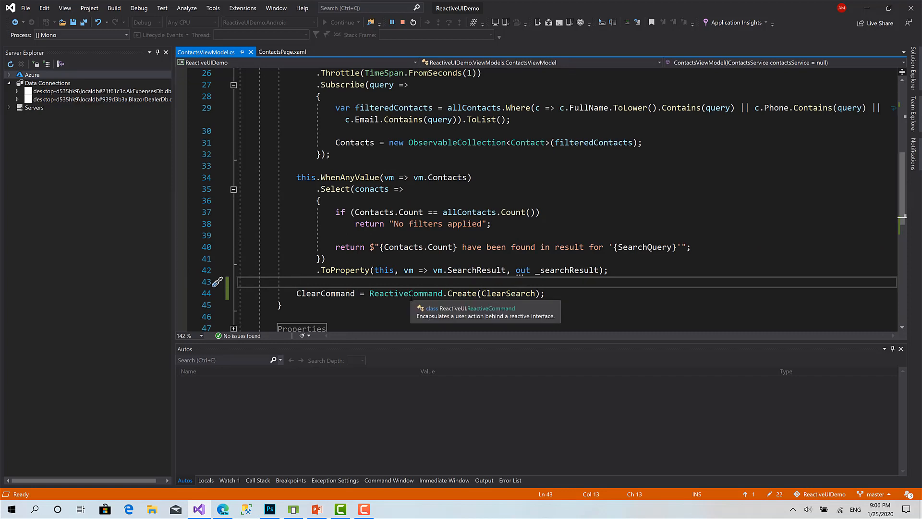
pyautogui.moveTo(482, 314)
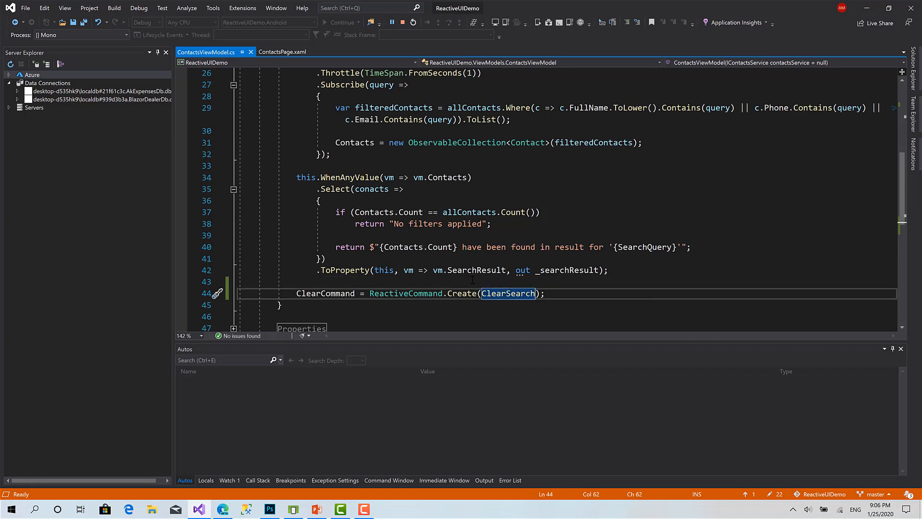
pyautogui.scroll(3)
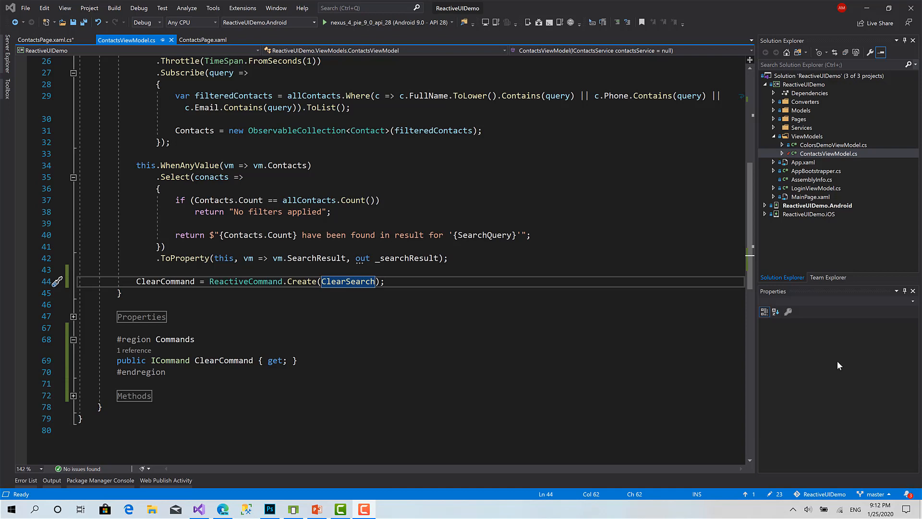
pyautogui.scroll(3)
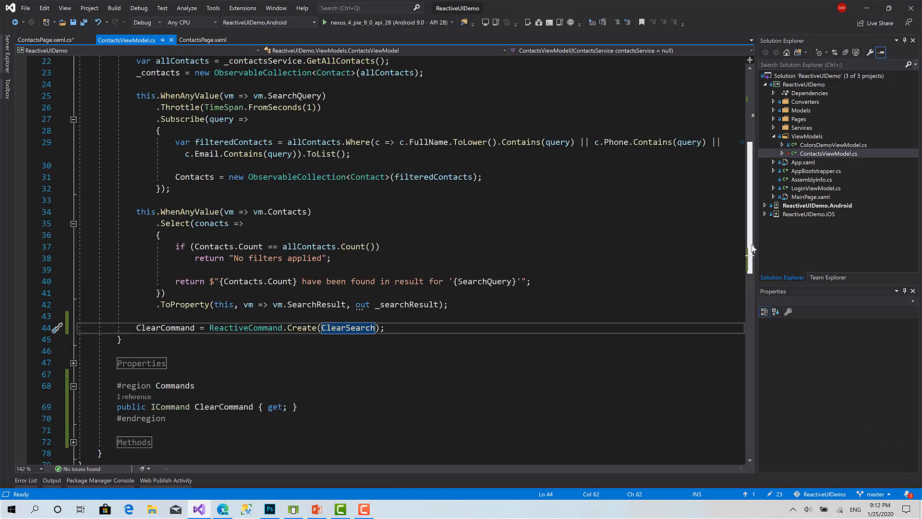
pyautogui.scroll(3)
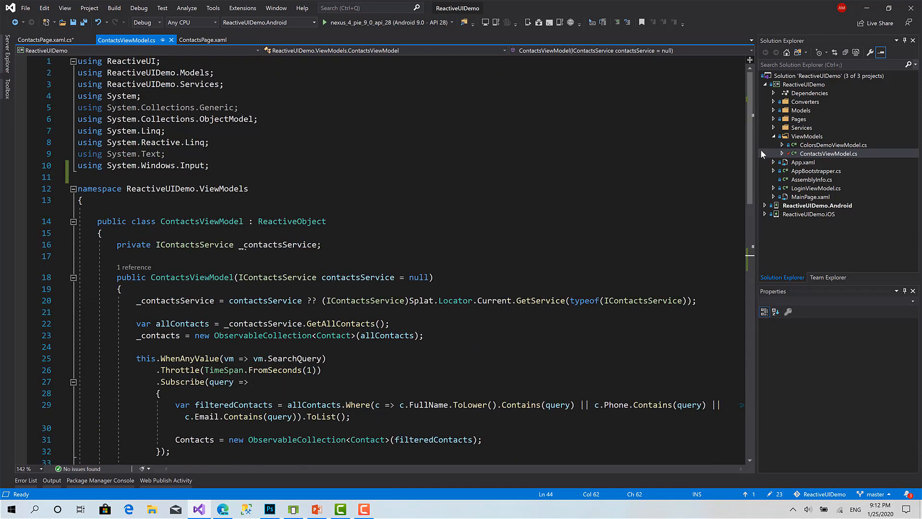
pyautogui.scroll(-3)
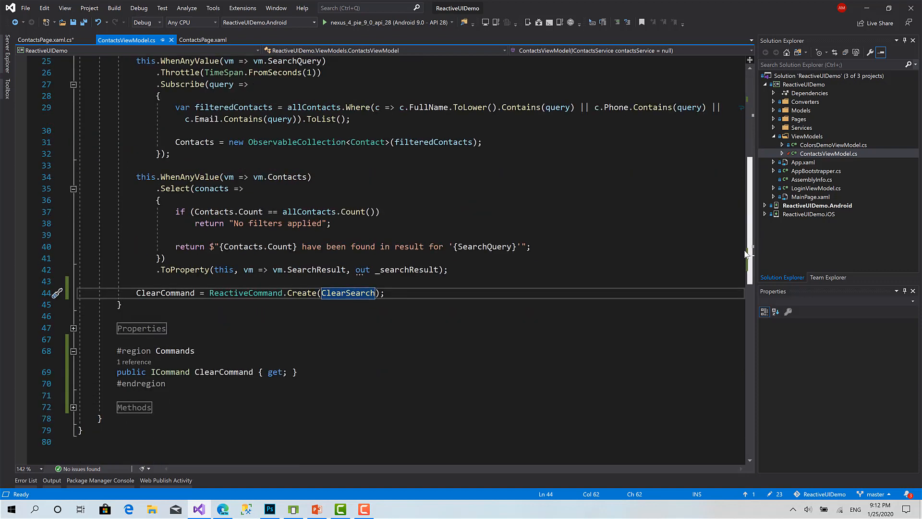